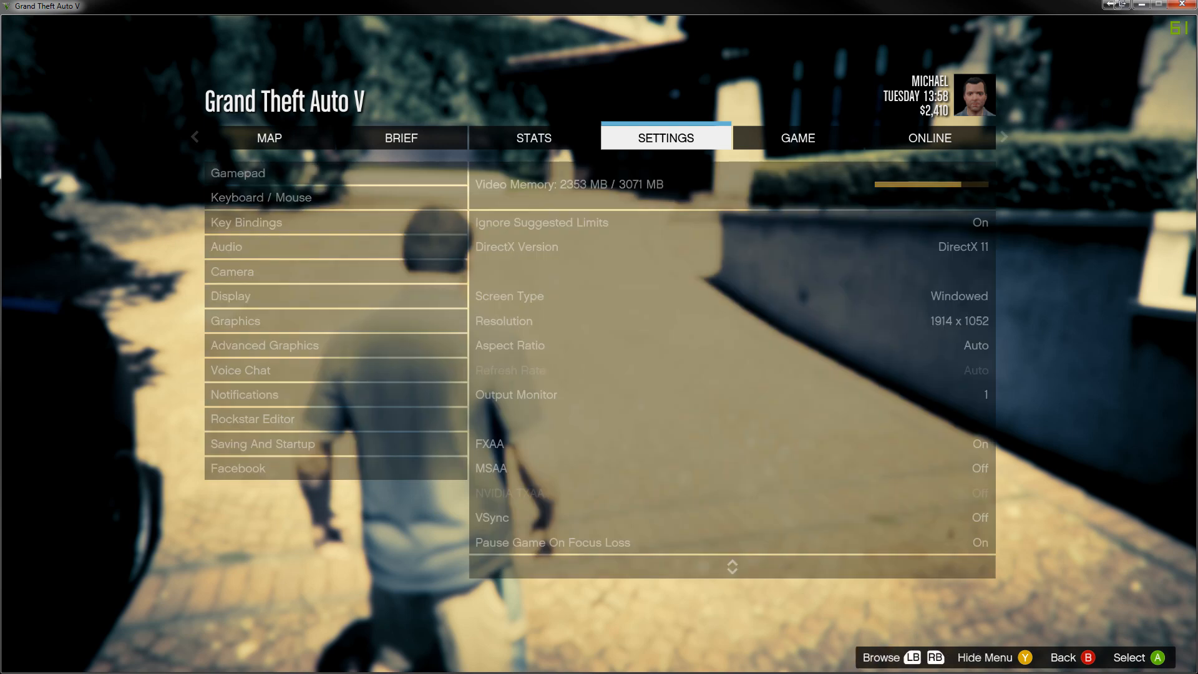
Leave graphics, browse Stats and Settings, check Gamepad controls, and return to the Graphics page.
key(Escape)
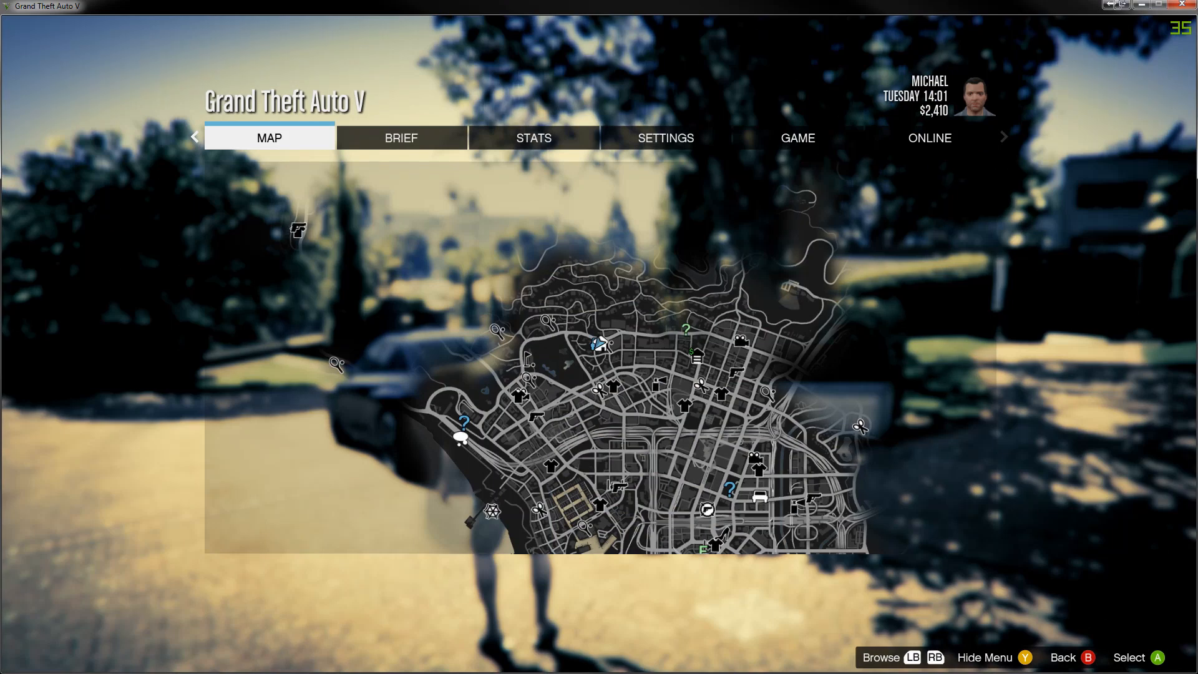
click(532, 138)
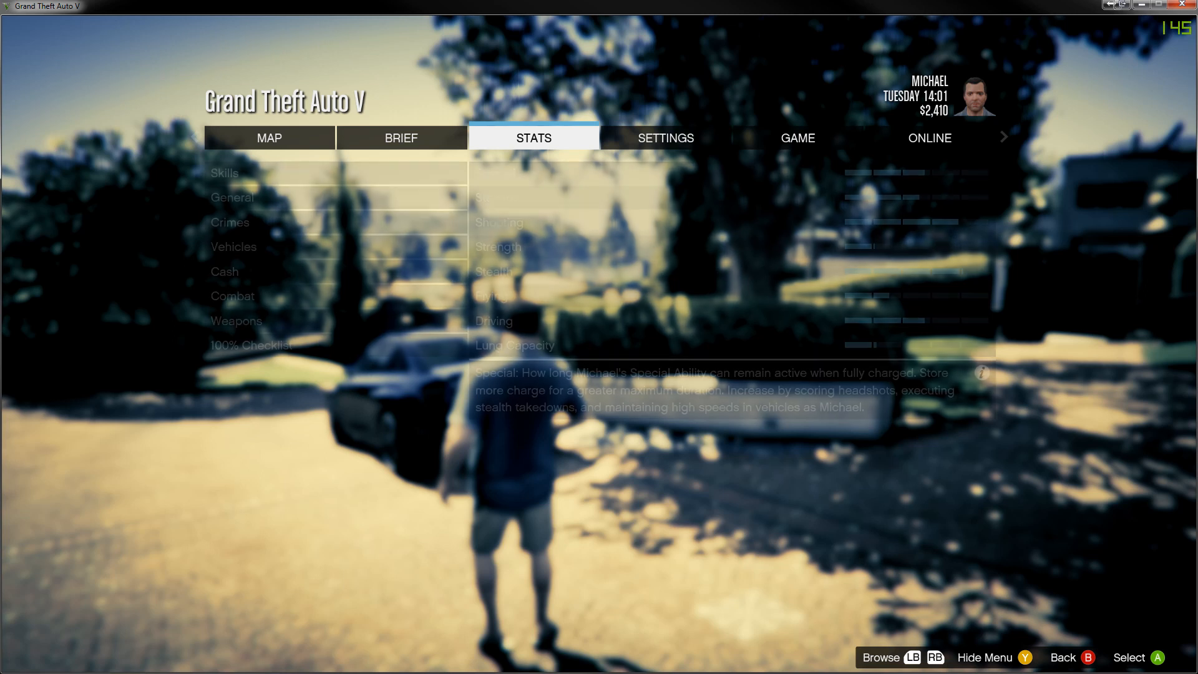
click(665, 139)
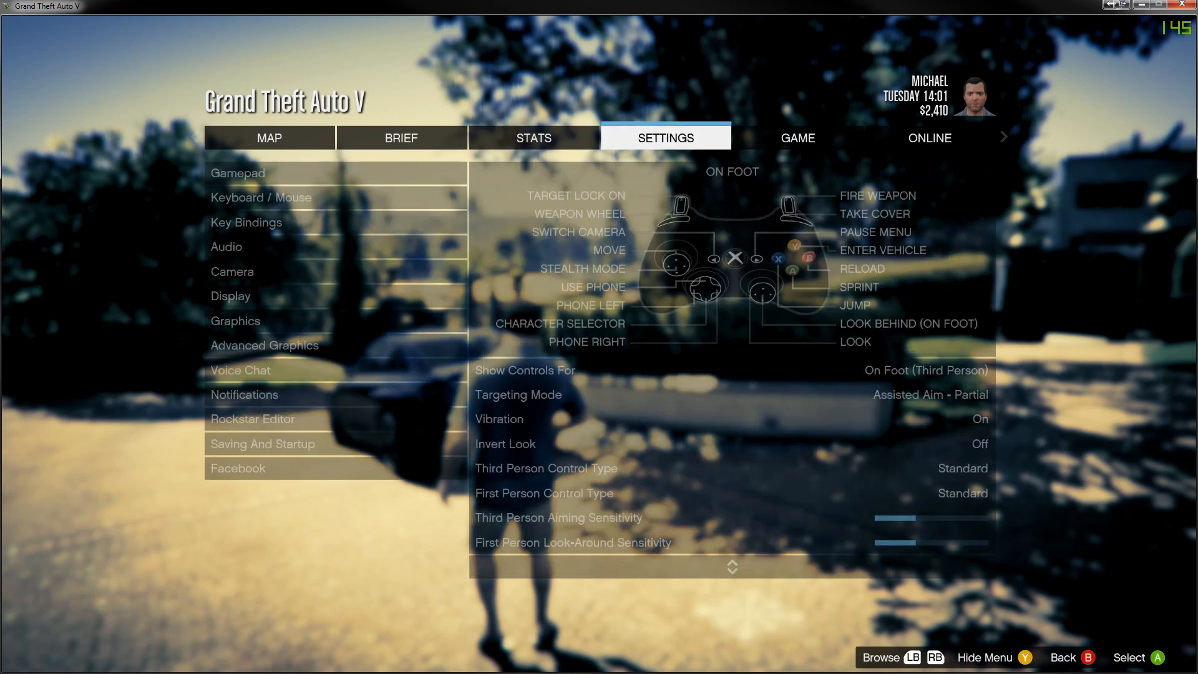
click(238, 173)
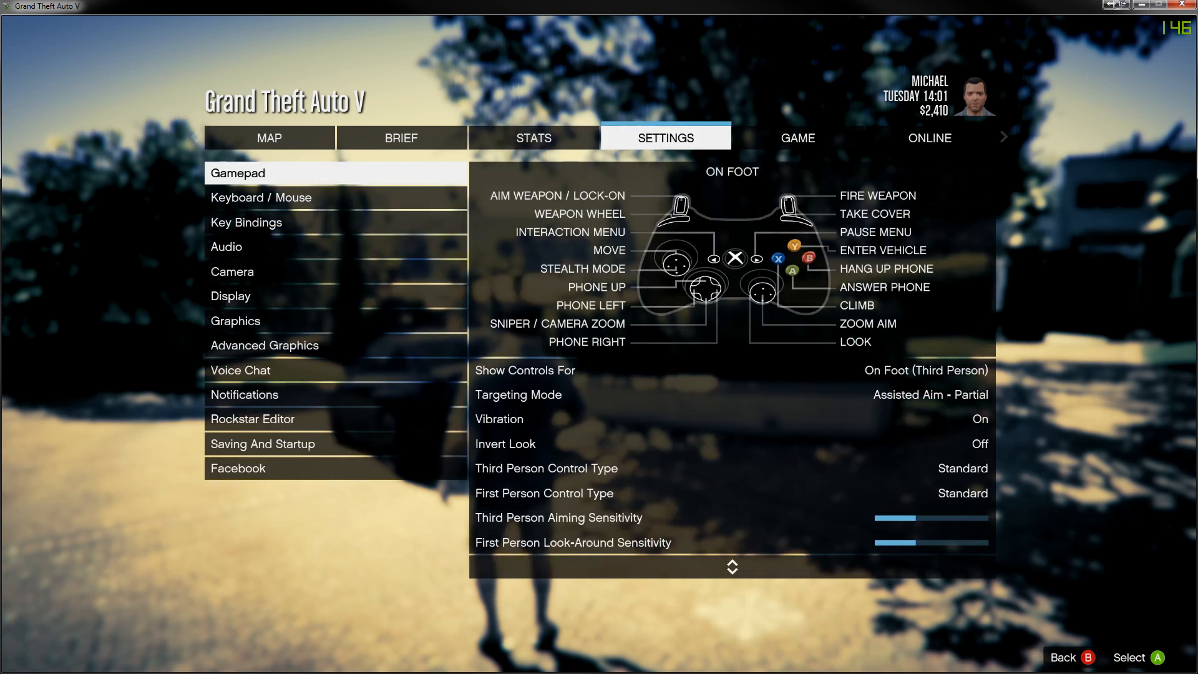
click(236, 320)
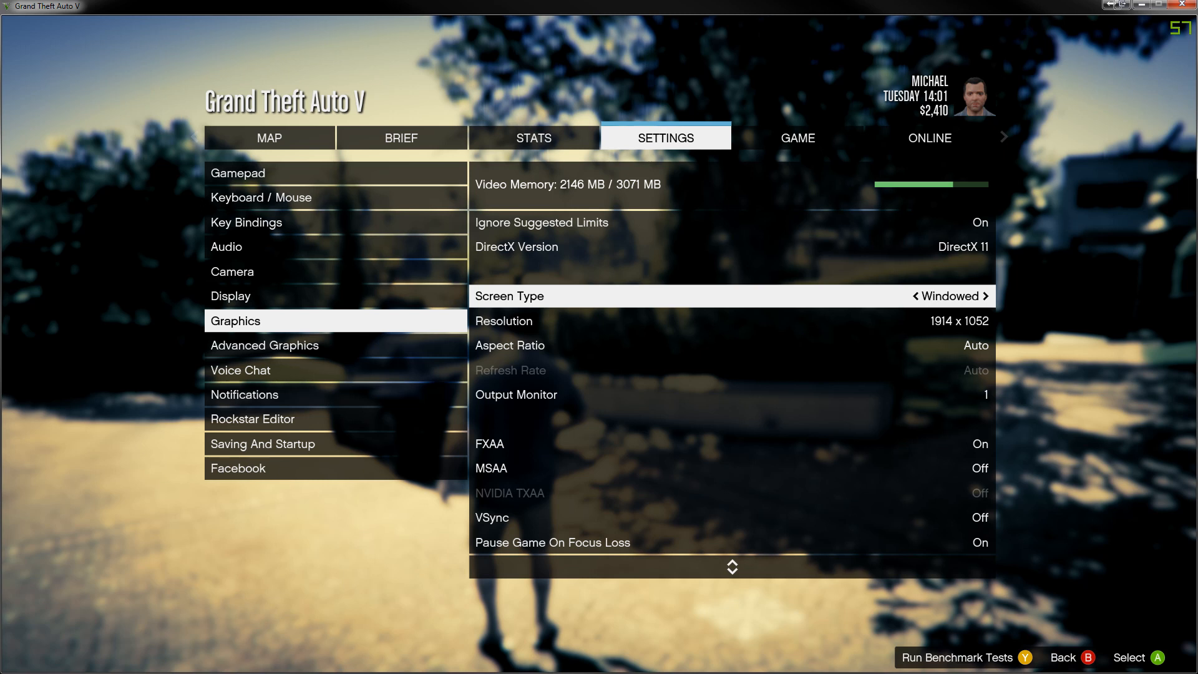
End the TeamViewer.exe process tree, then switch Screen Type to Fullscreen at 1920 x 1080.
click(15, 660)
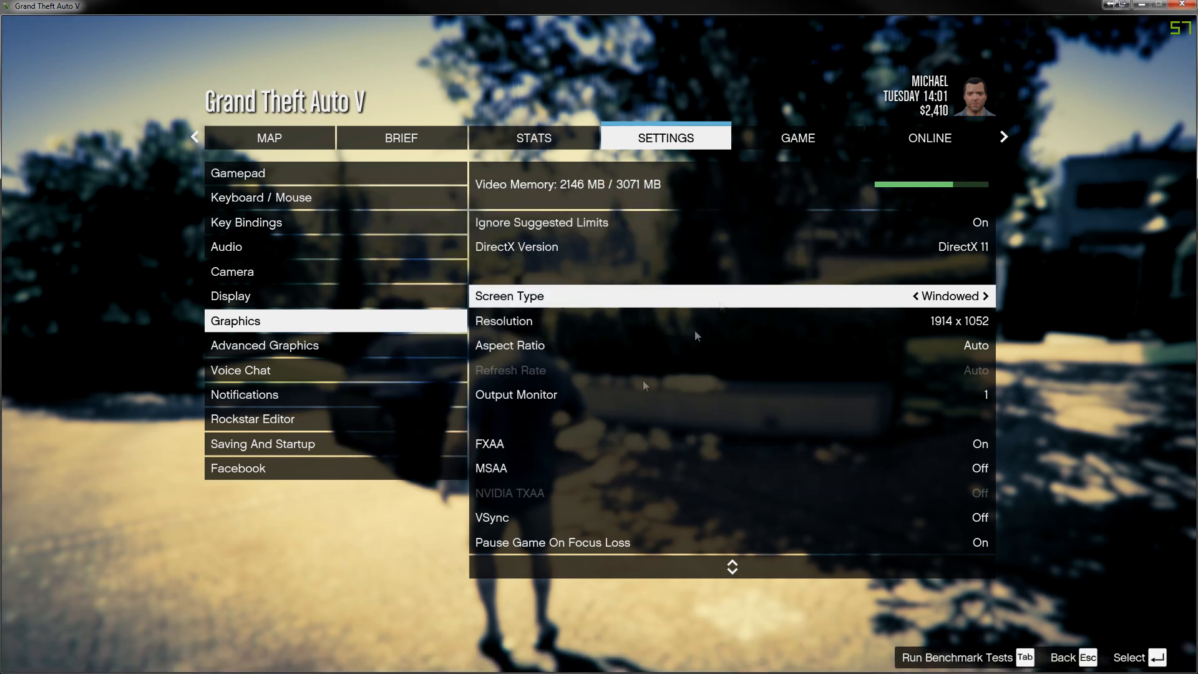
click(15, 660)
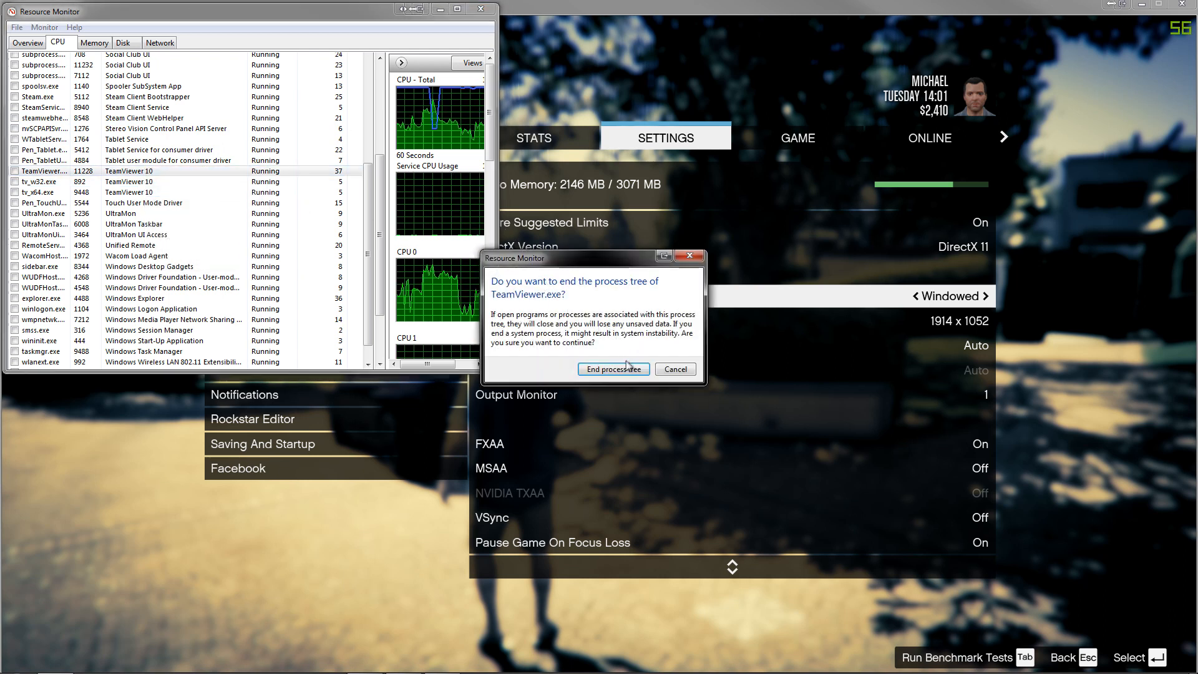
click(612, 369)
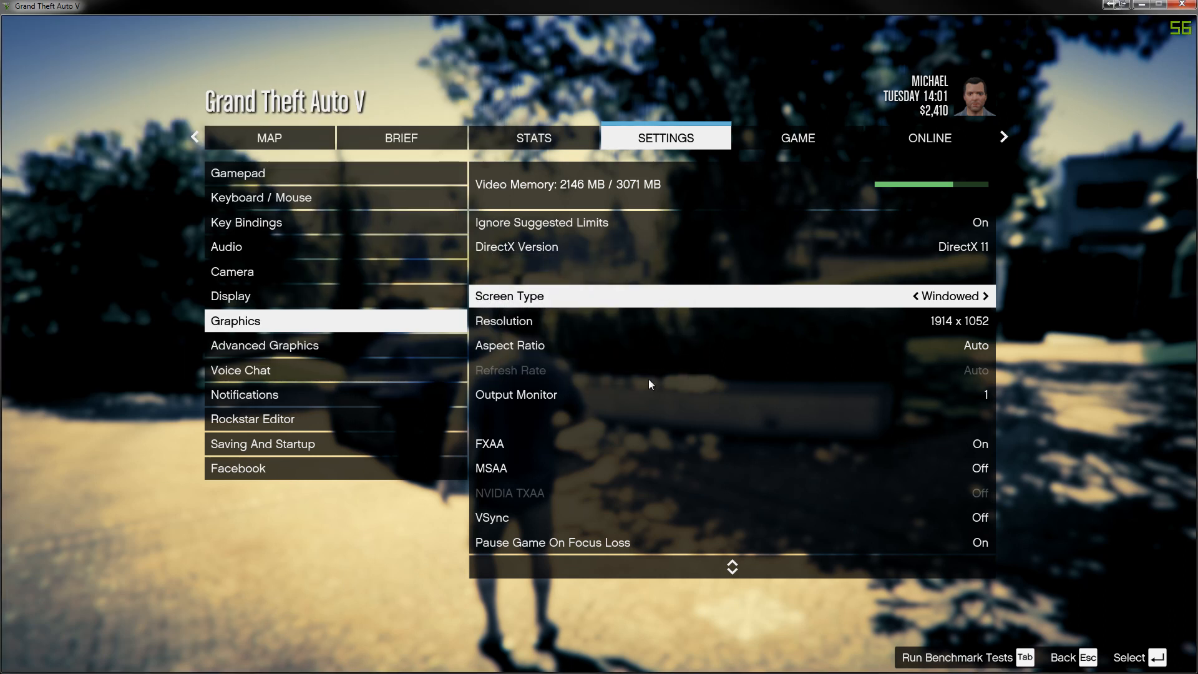
click(988, 296)
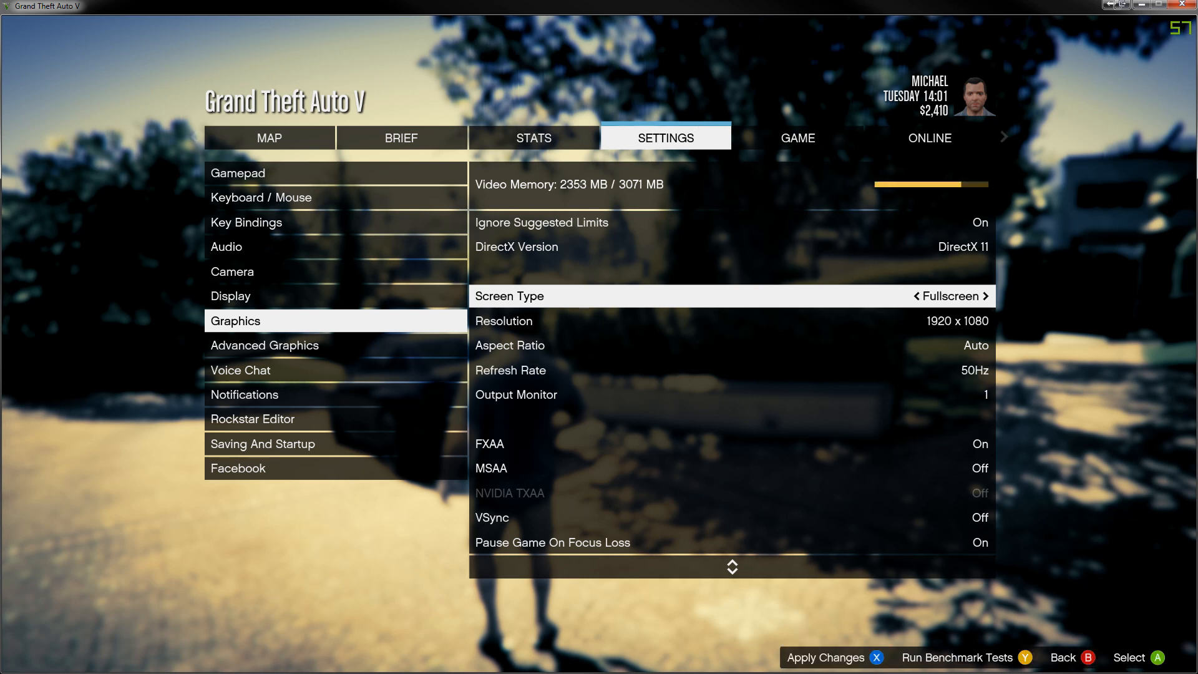